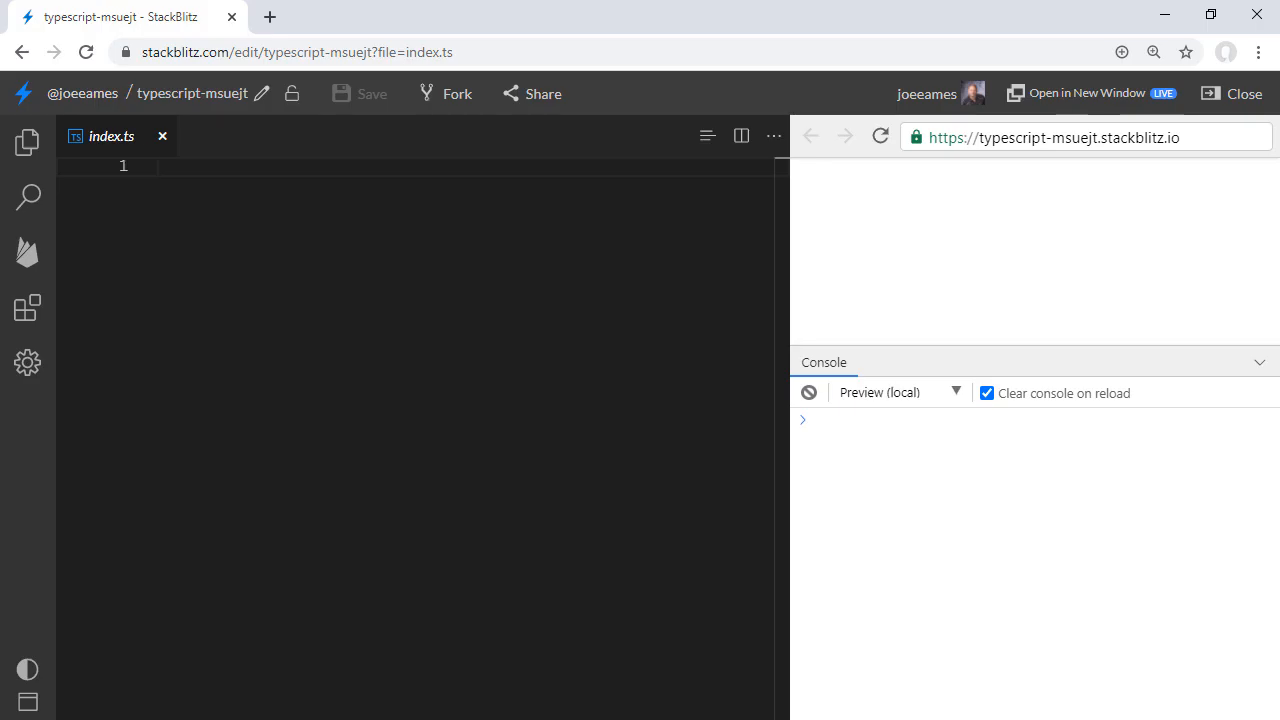
Write purchase(itemName, quantity) with a comment body, then call purchase('hand sanitizer', 300).
type("function purchase(")
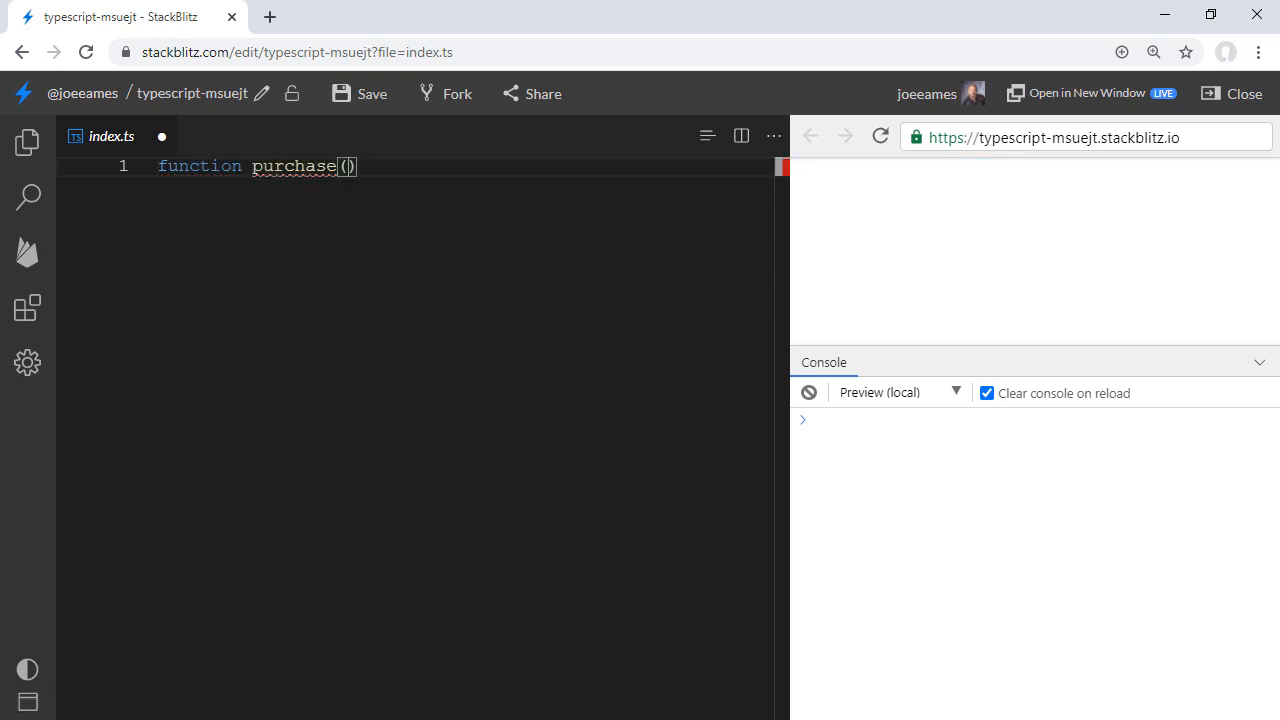
type("itemName, quantity")
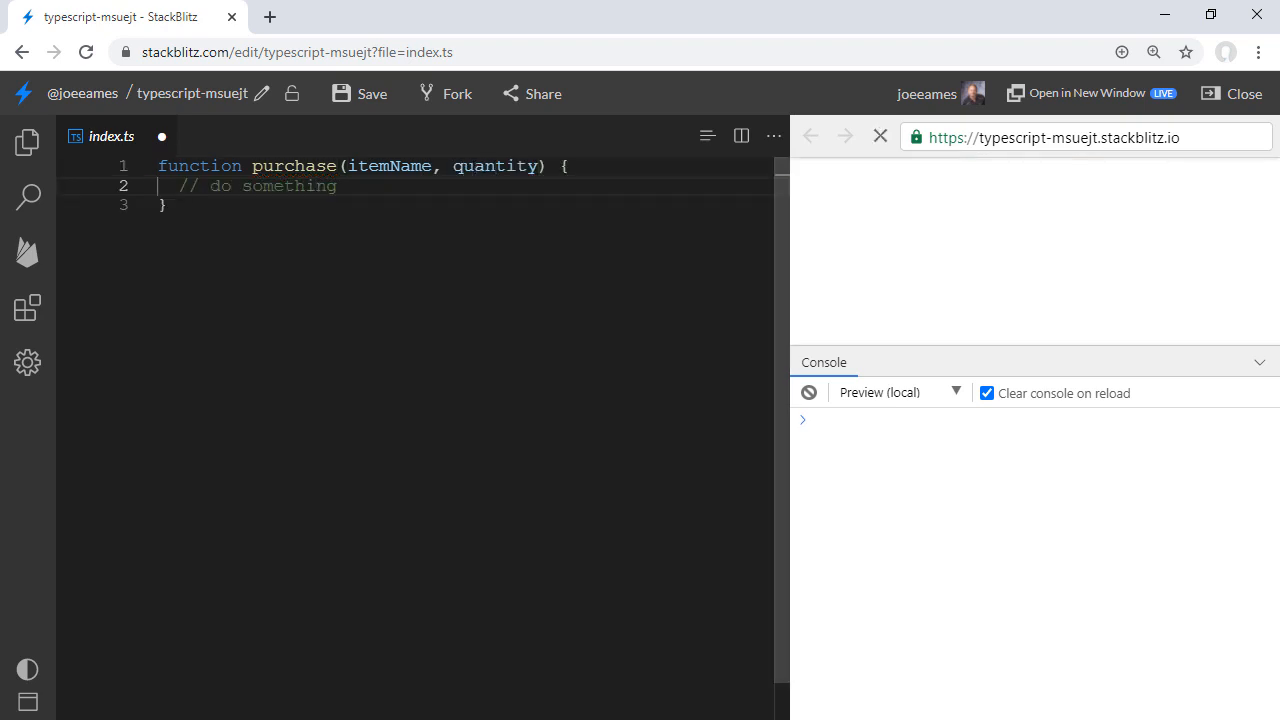
left_click(879, 137)
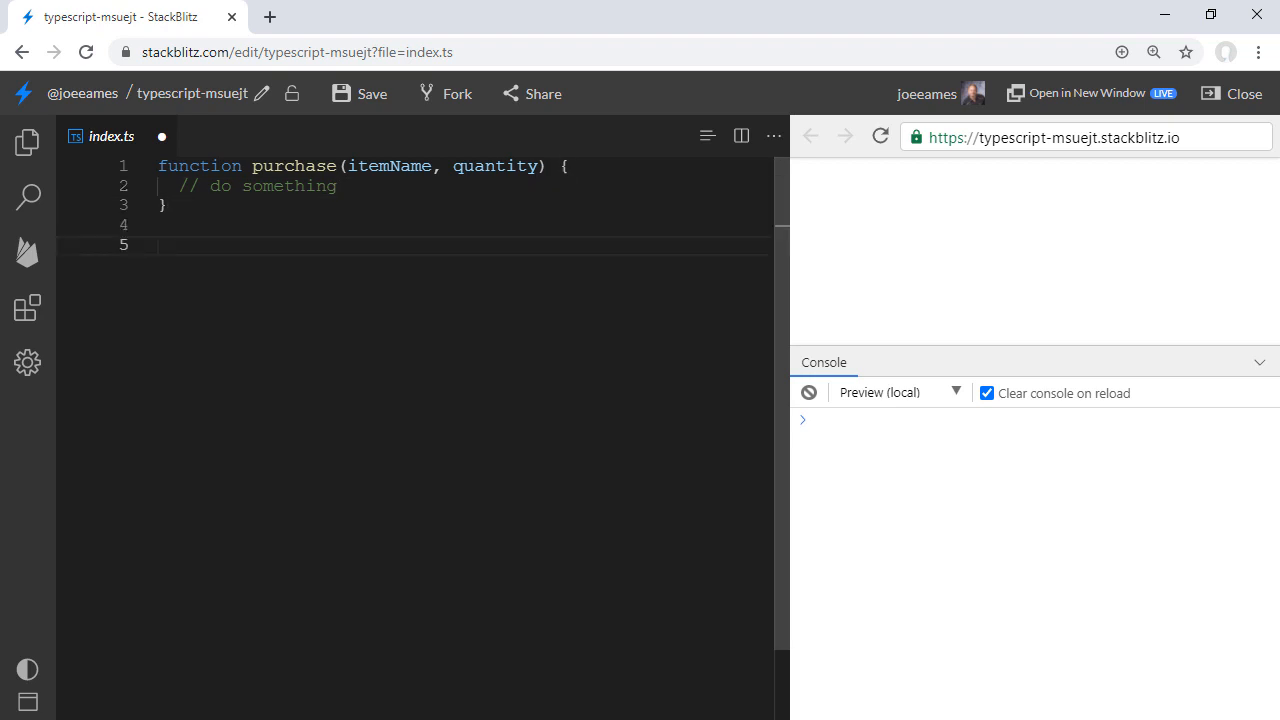
type("purchase(")
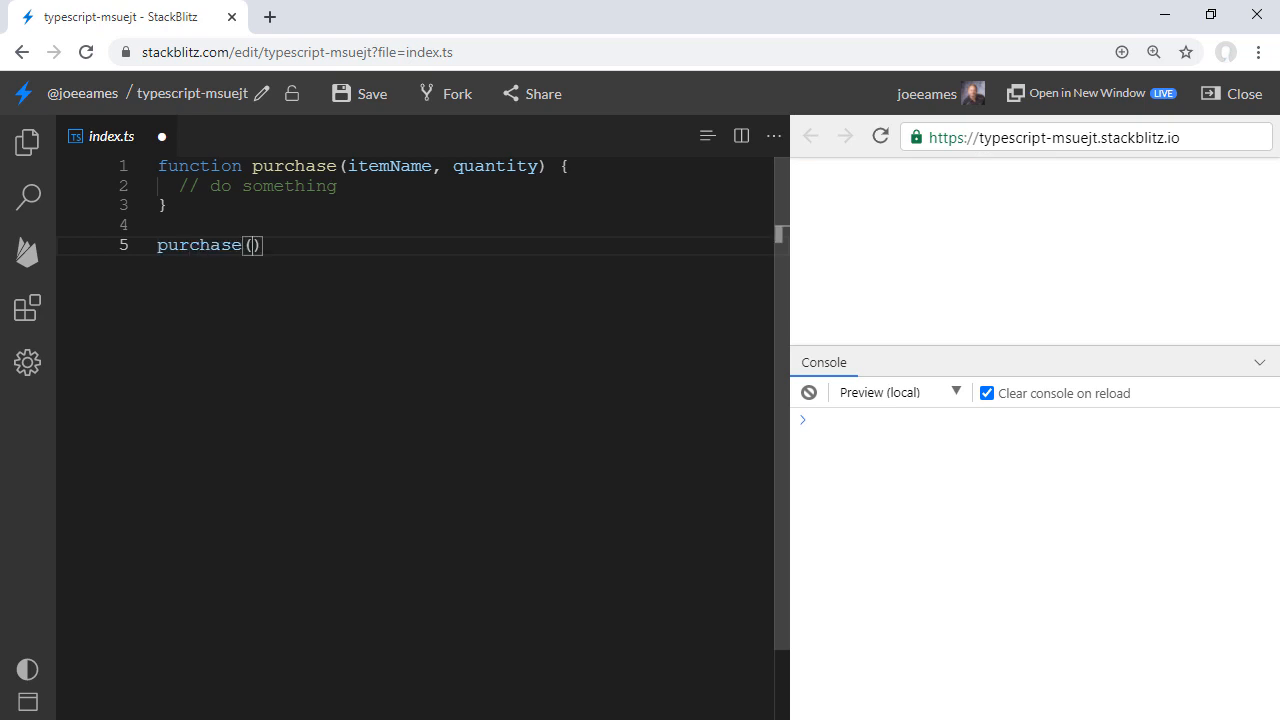
type("'hand sanitizer', 300")
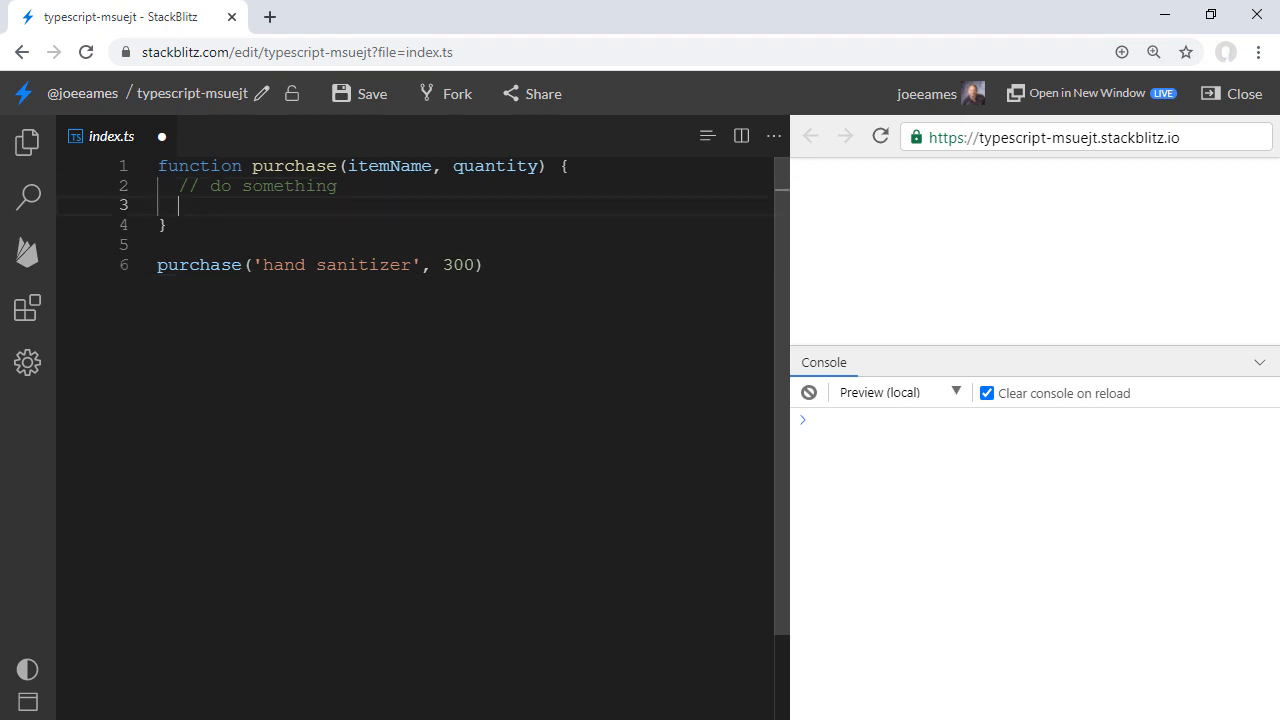
Log 'here are my arguments' with itemName and quantity, and type arguments on a new line.
type("console.log('here are ')")
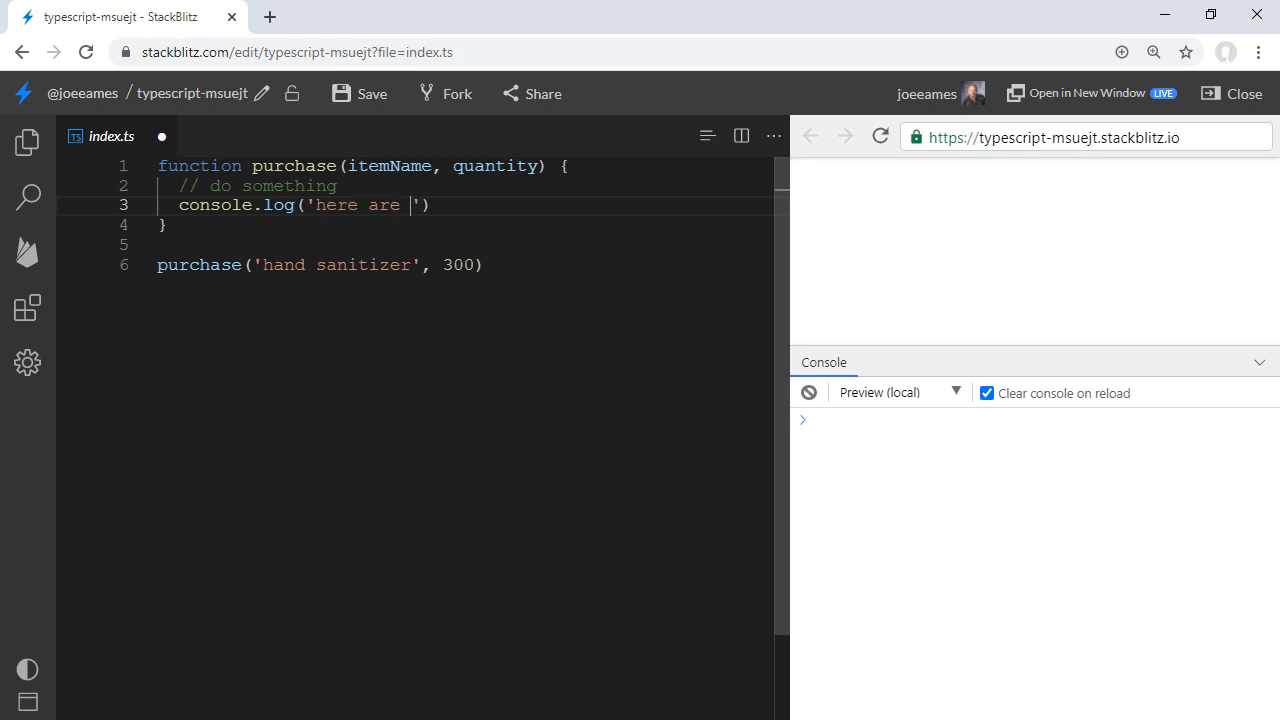
type("my arguments', itemName, quantity")
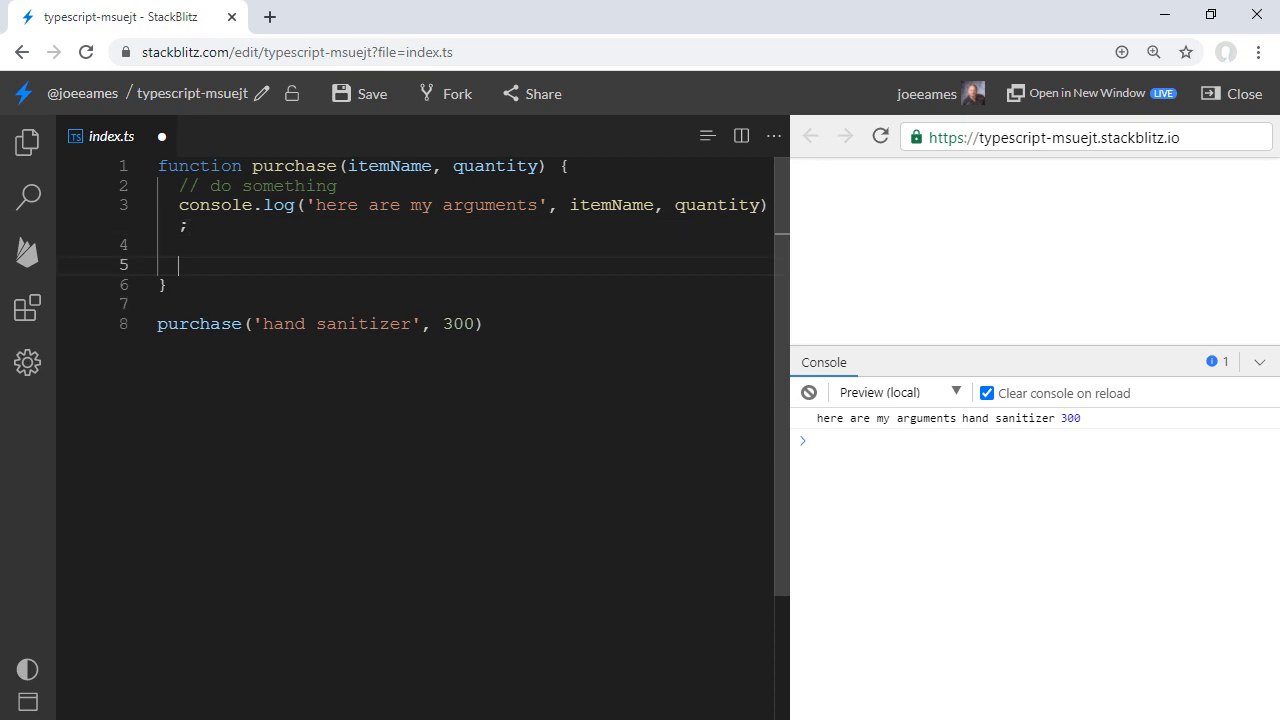
type("argu")
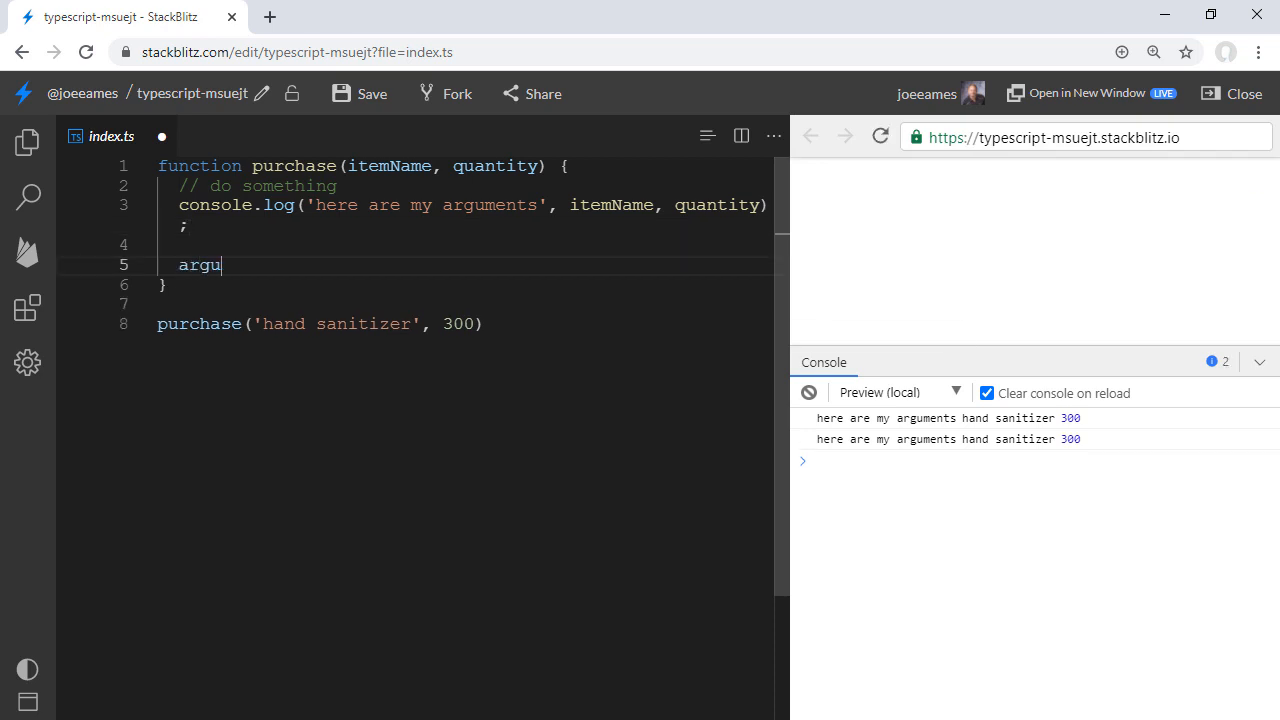
type("ments")
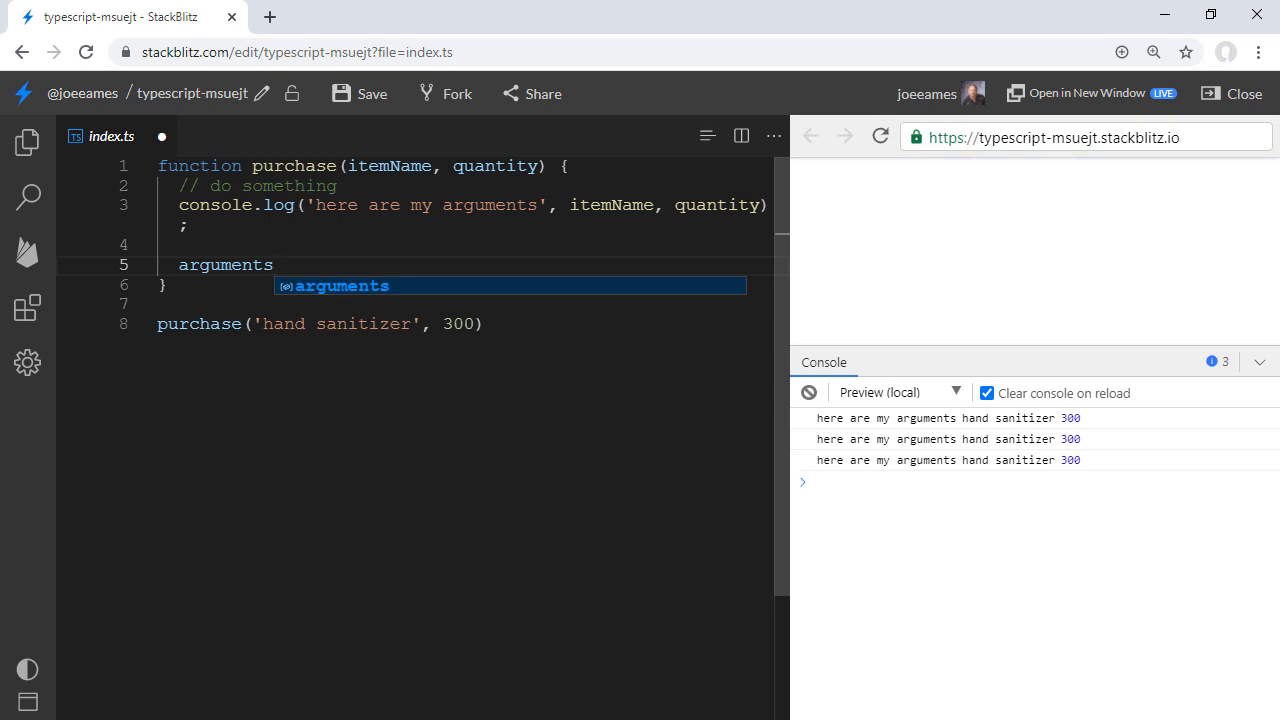
Wrap arguments in console.log and expand the logged object showing 'hand sanitizer' and 300.
key("Escape")
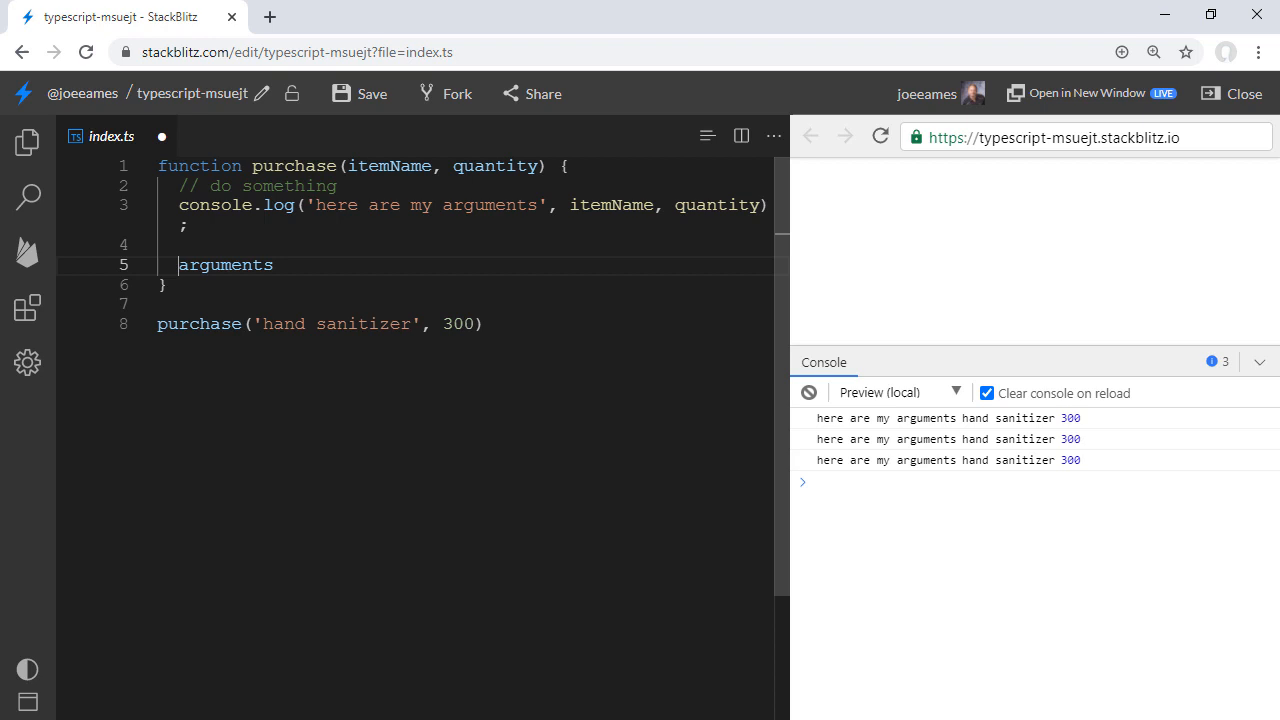
type("console.log(")
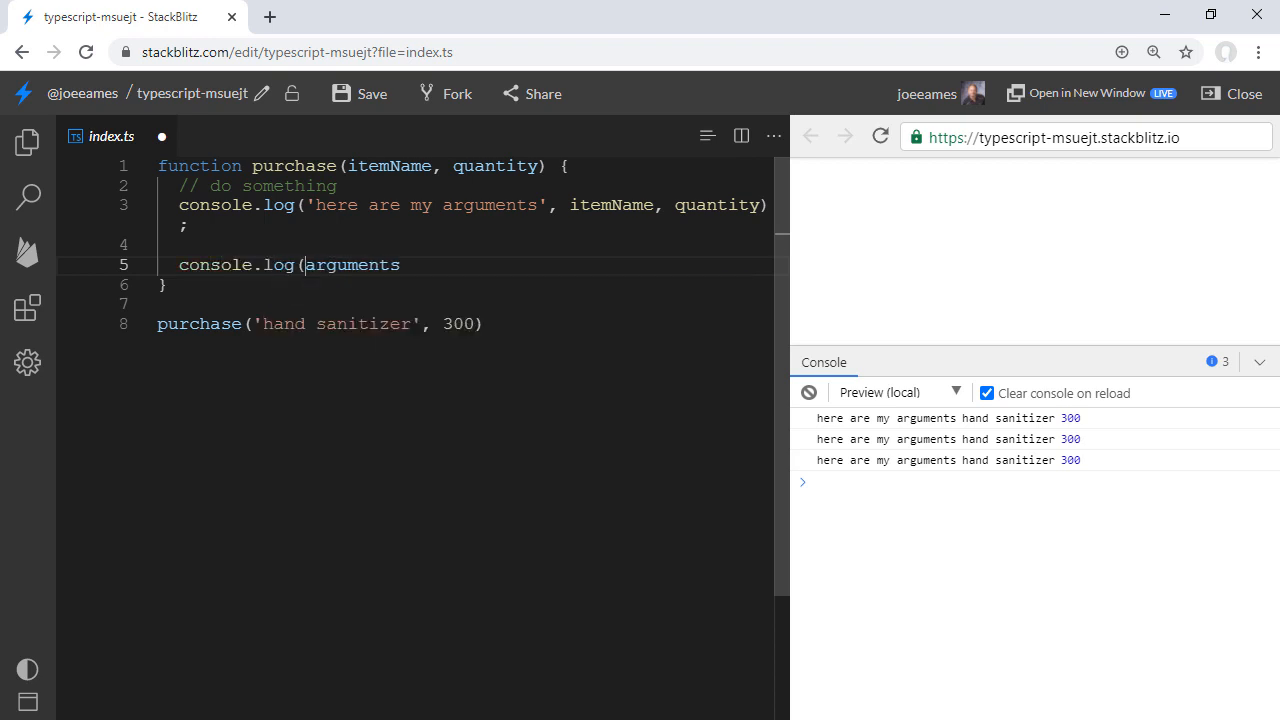
type(");")
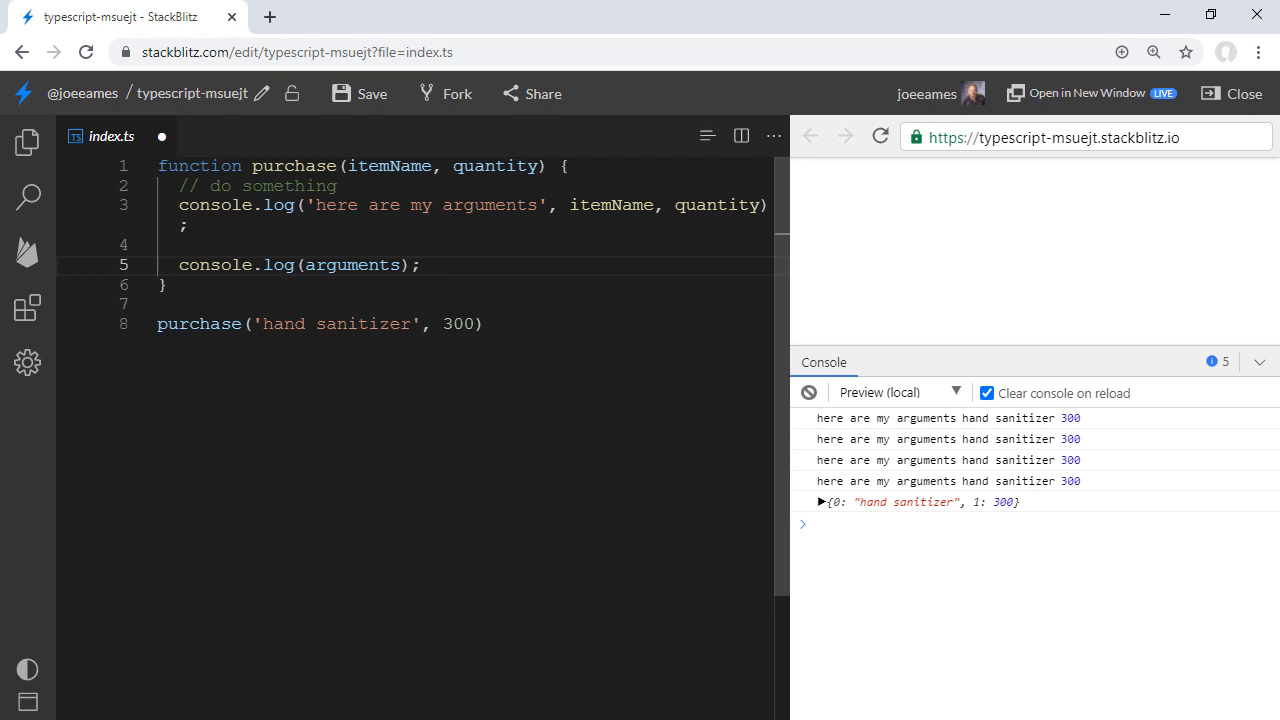
left_click(420, 265)
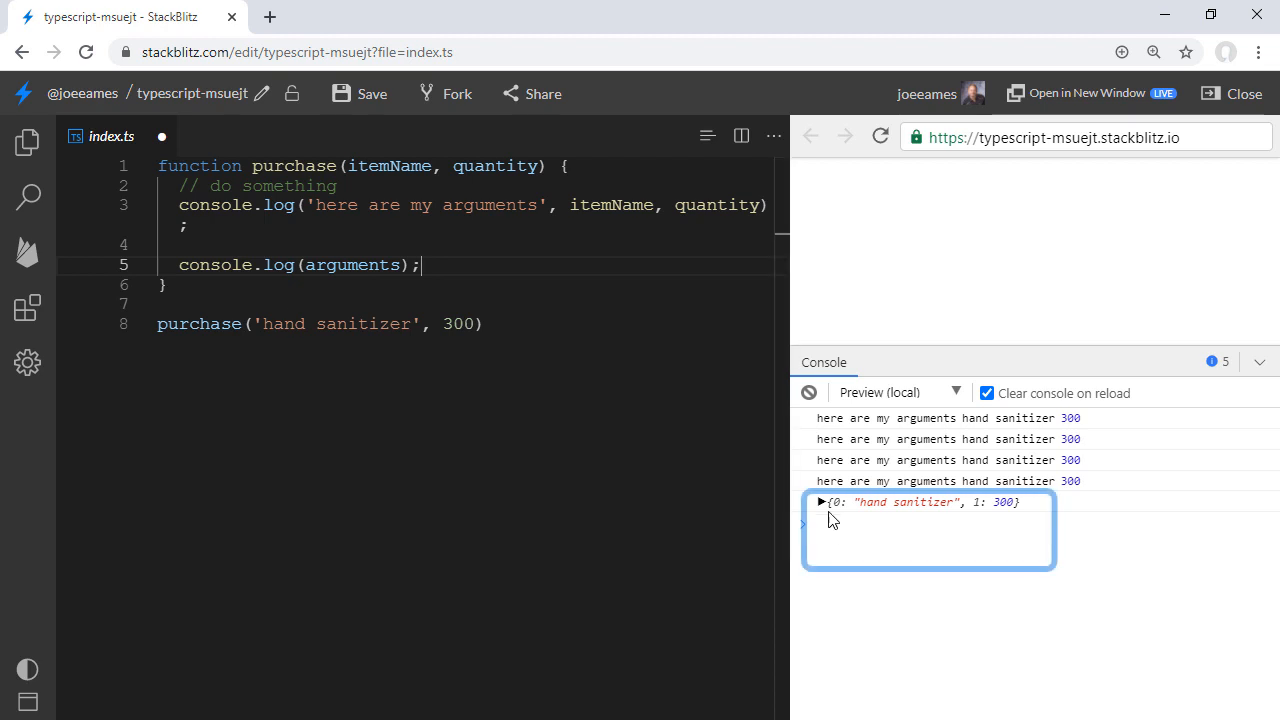
left_click(821, 502)
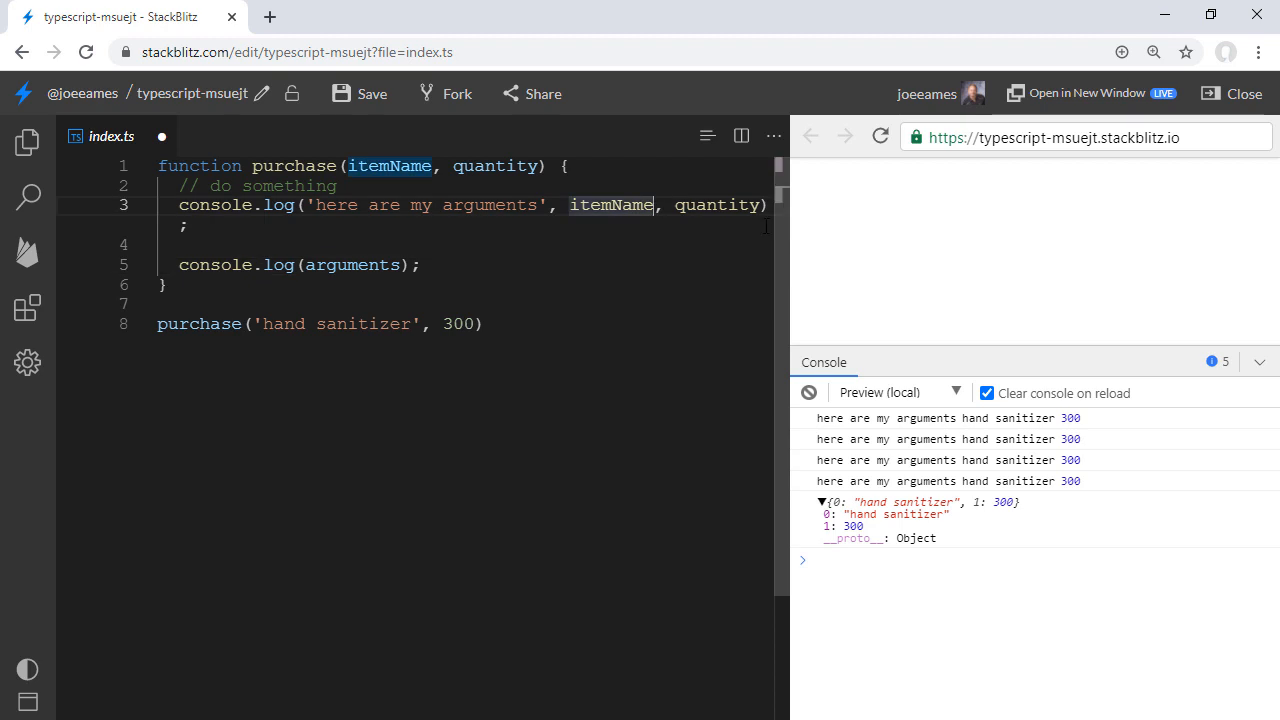
Log arguments[0] and arguments[1] instead of itemName and quantity, then select all code.
type("arguments[1")
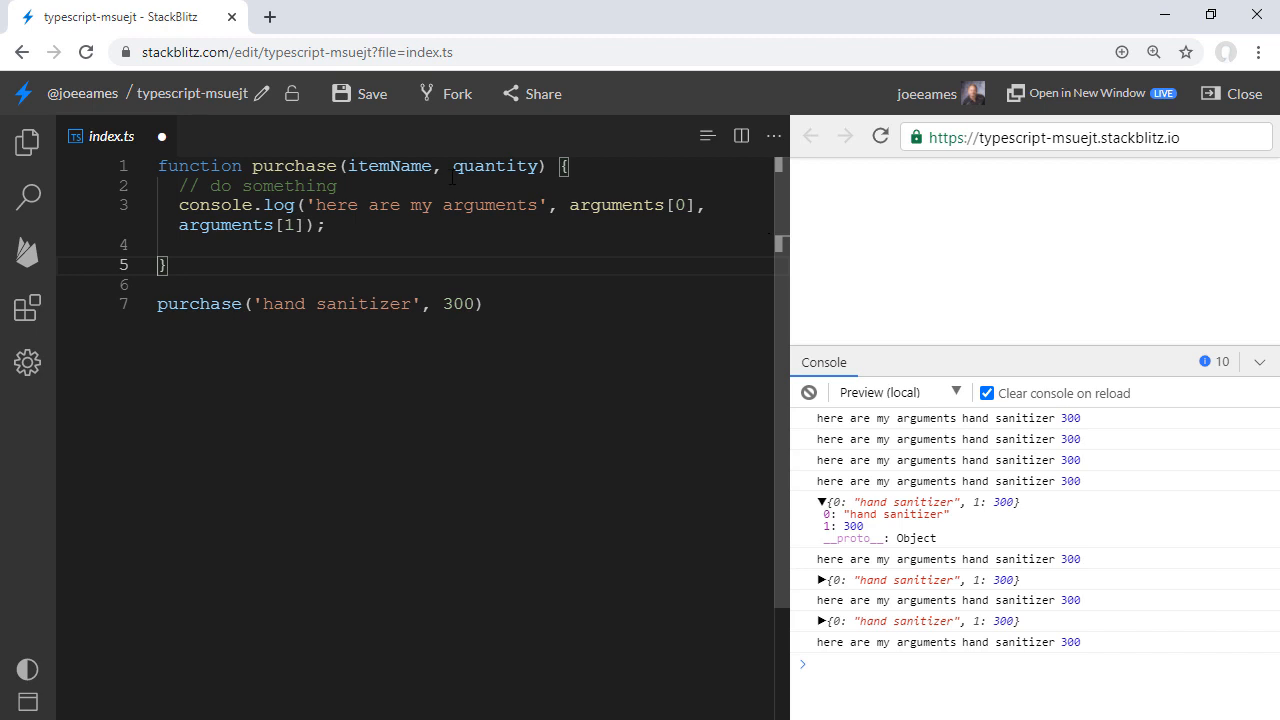
key("ctrl+a")
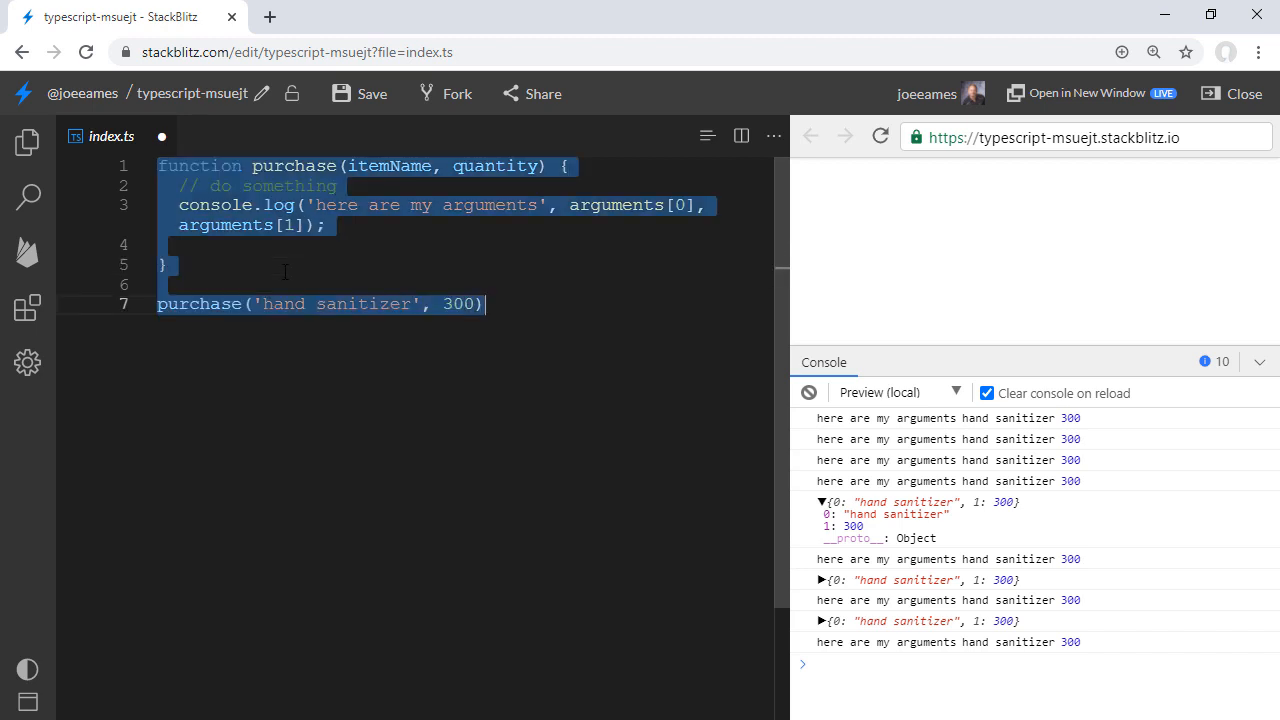
Write addEverythingUp with a sum variable and arguments for loop, called with 5, 2, 18, 34.
type("addEve")
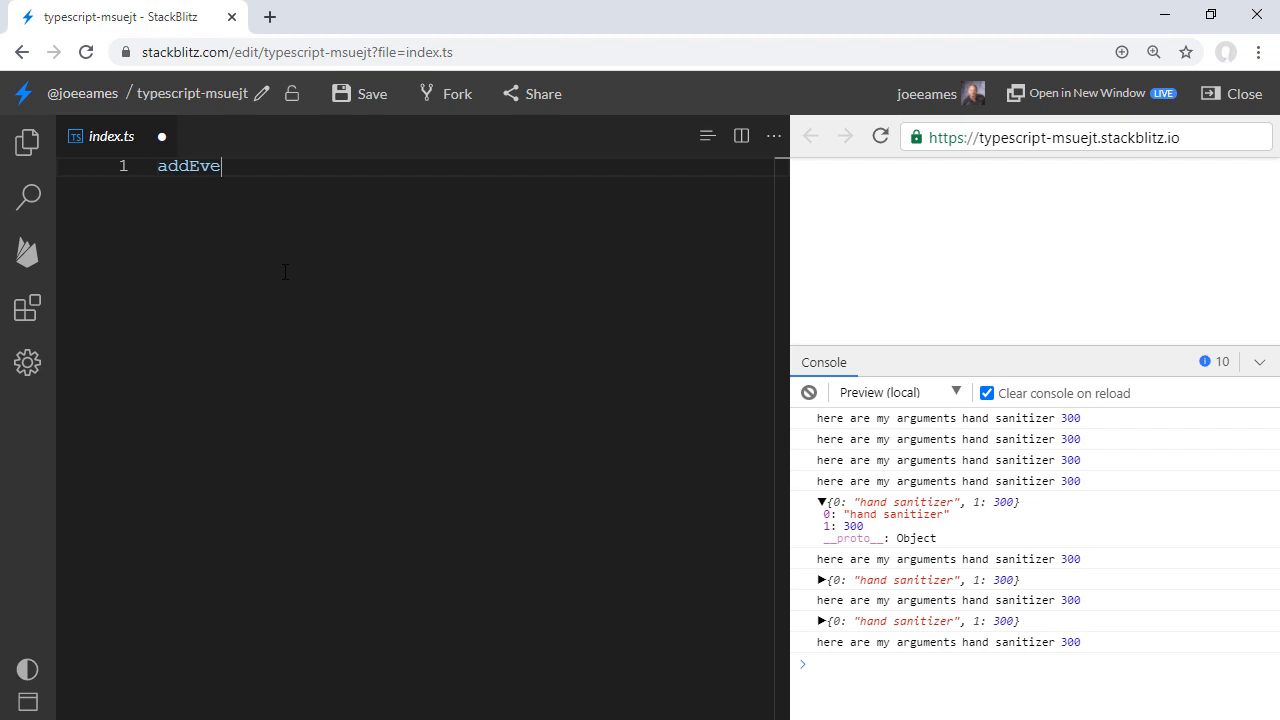
type("rtying")
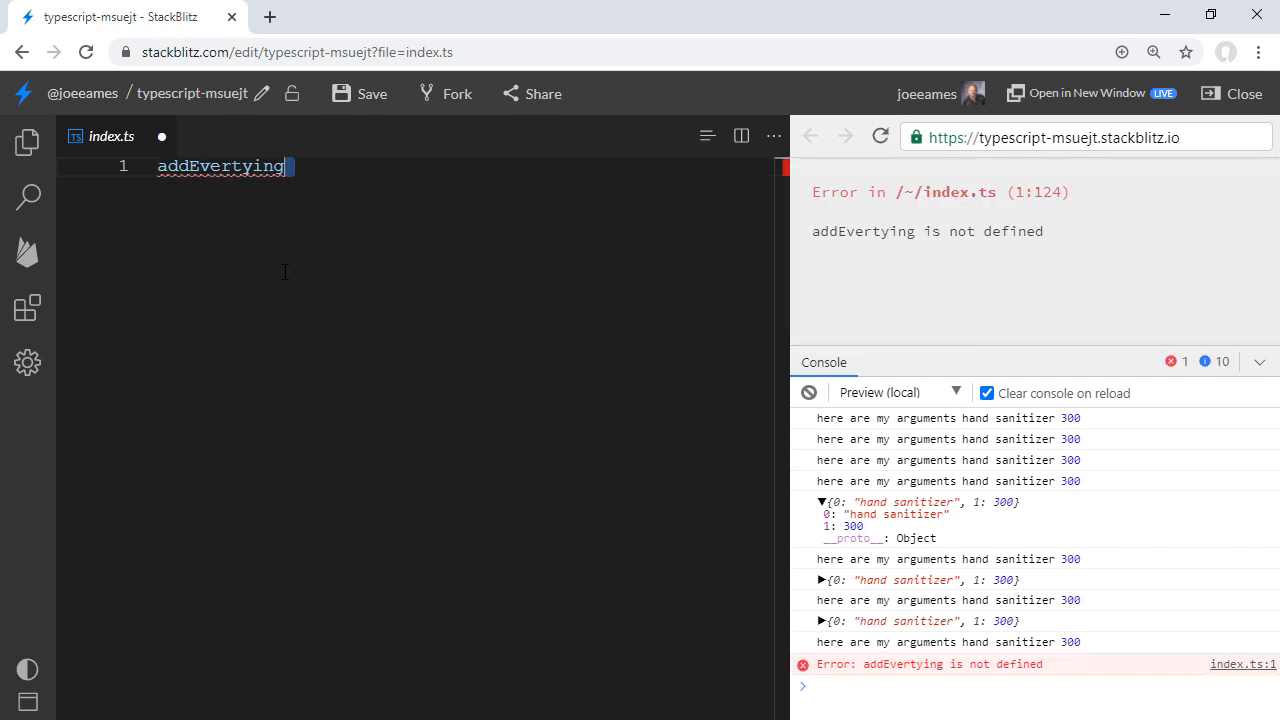
key("Backspace")
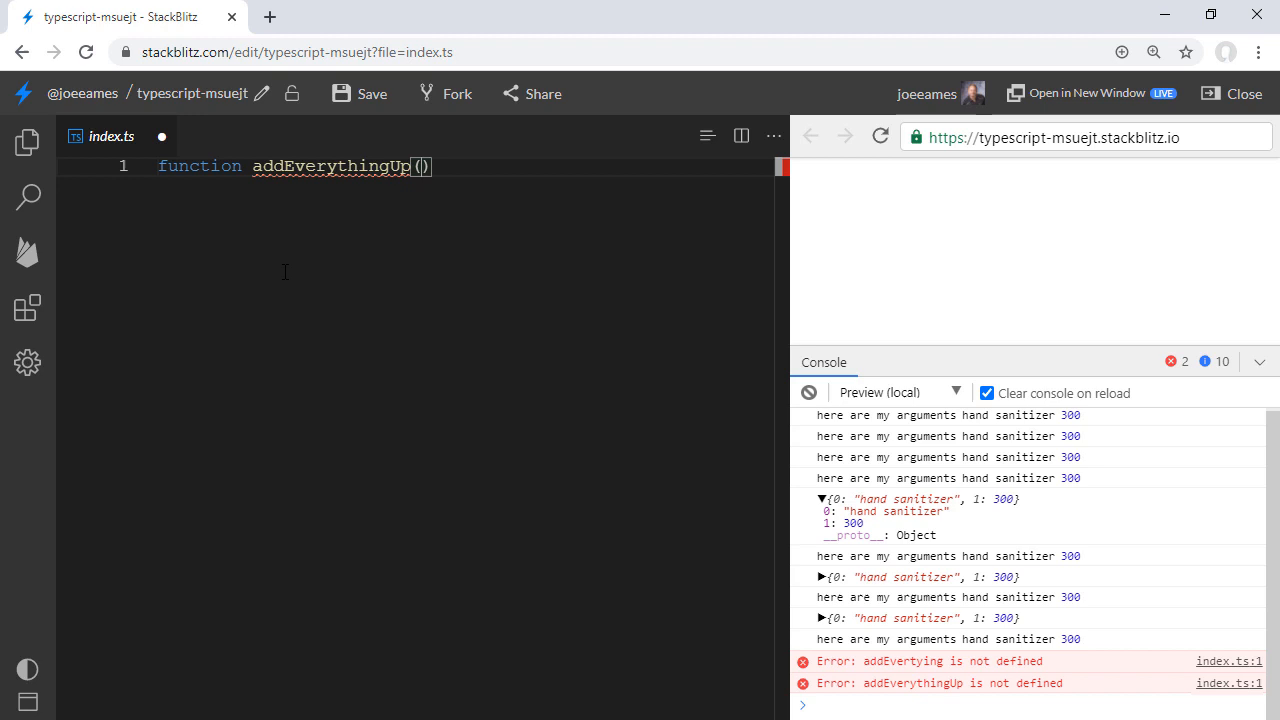
type("{")
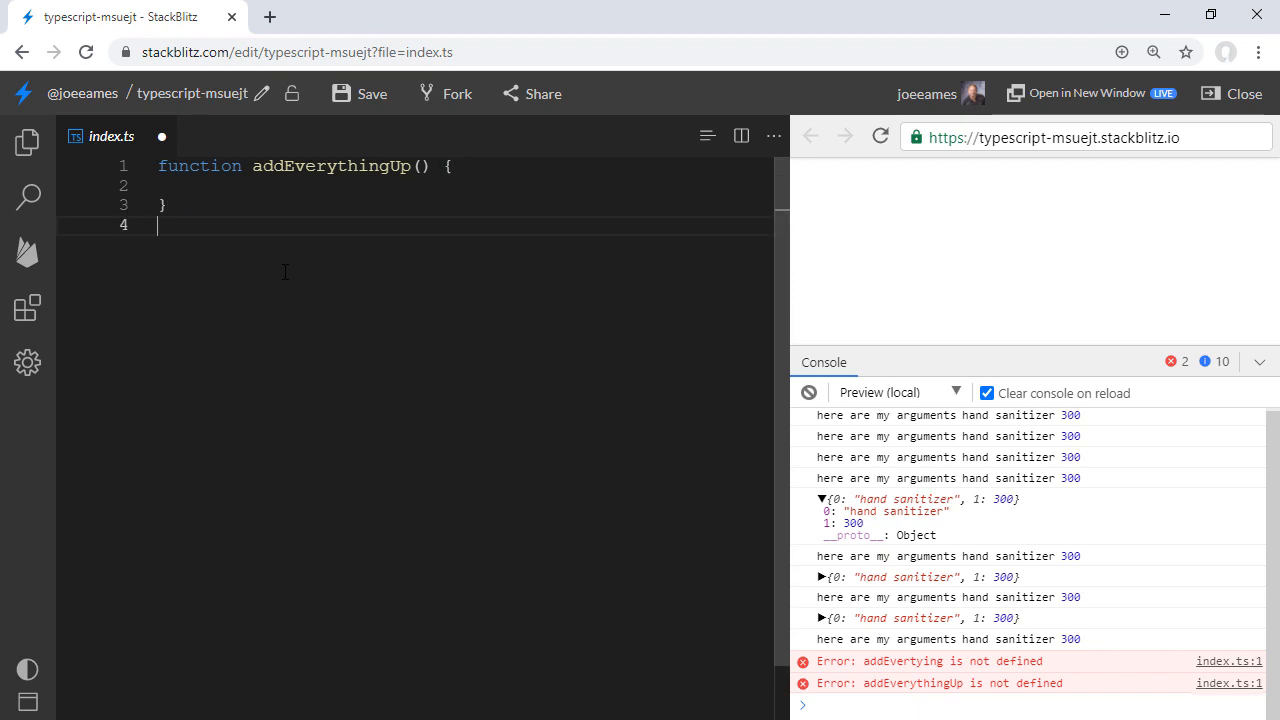
type("addEverythingUp(5,2,18,34);")
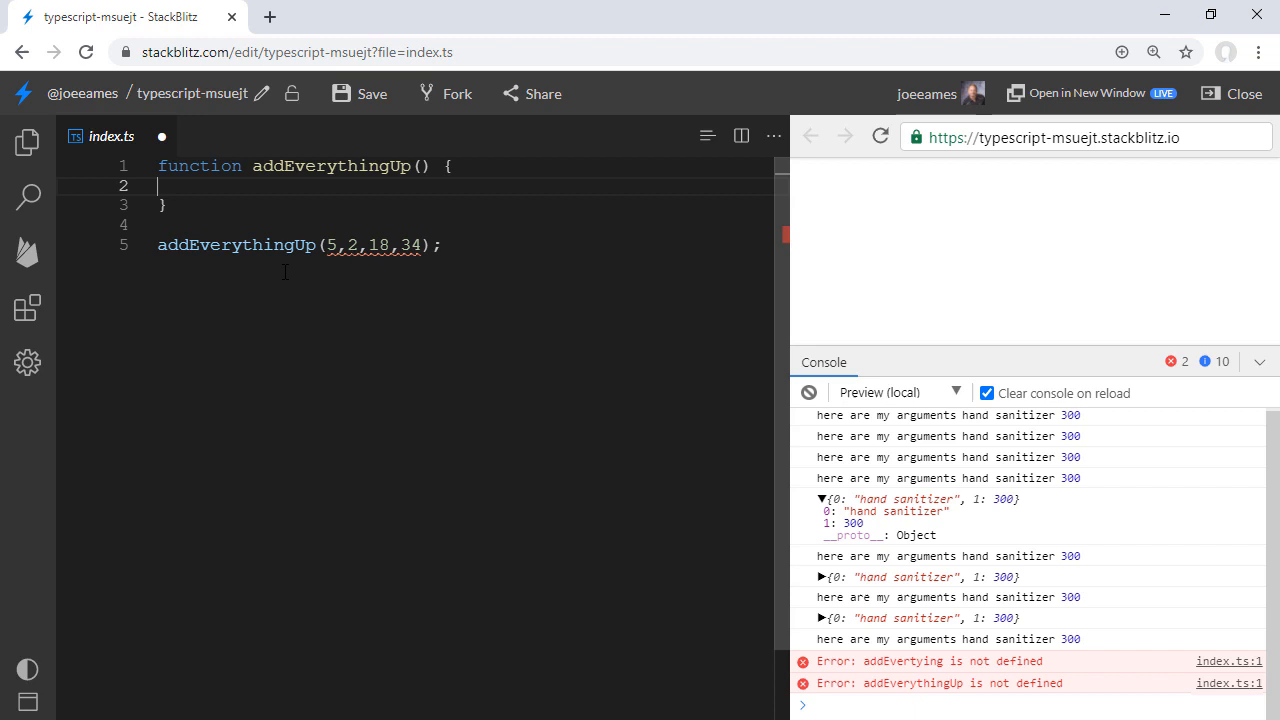
type("for(let i=")
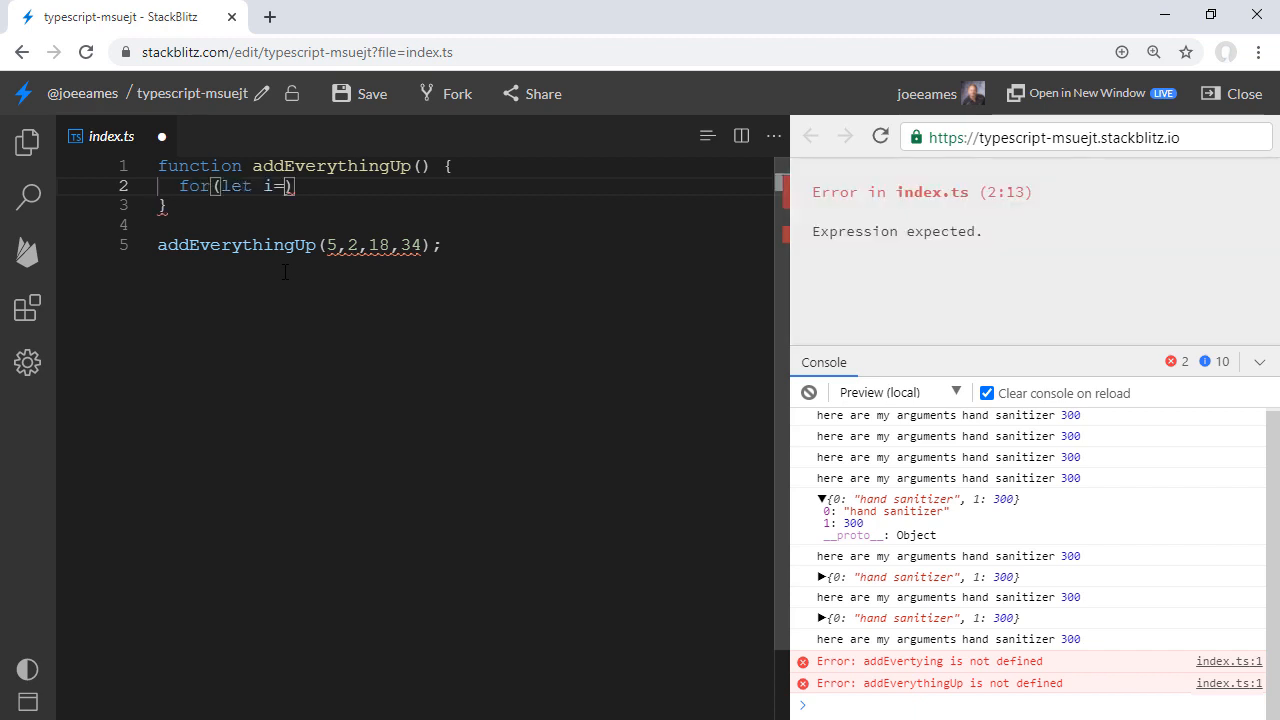
type("0; i < arguments.length; i++")
type("sum += arguments[i];")
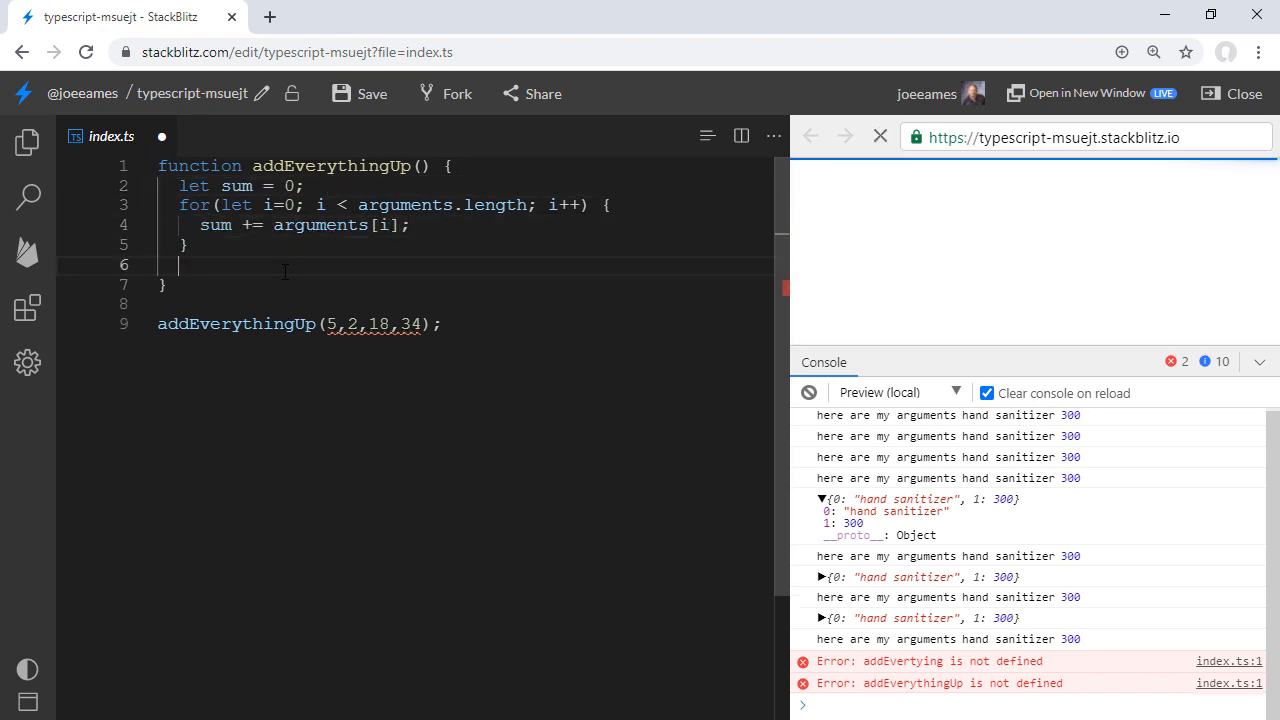
Add console.log(sum) after the loop and change the parameters to ...values.
type("console.log(sum)")
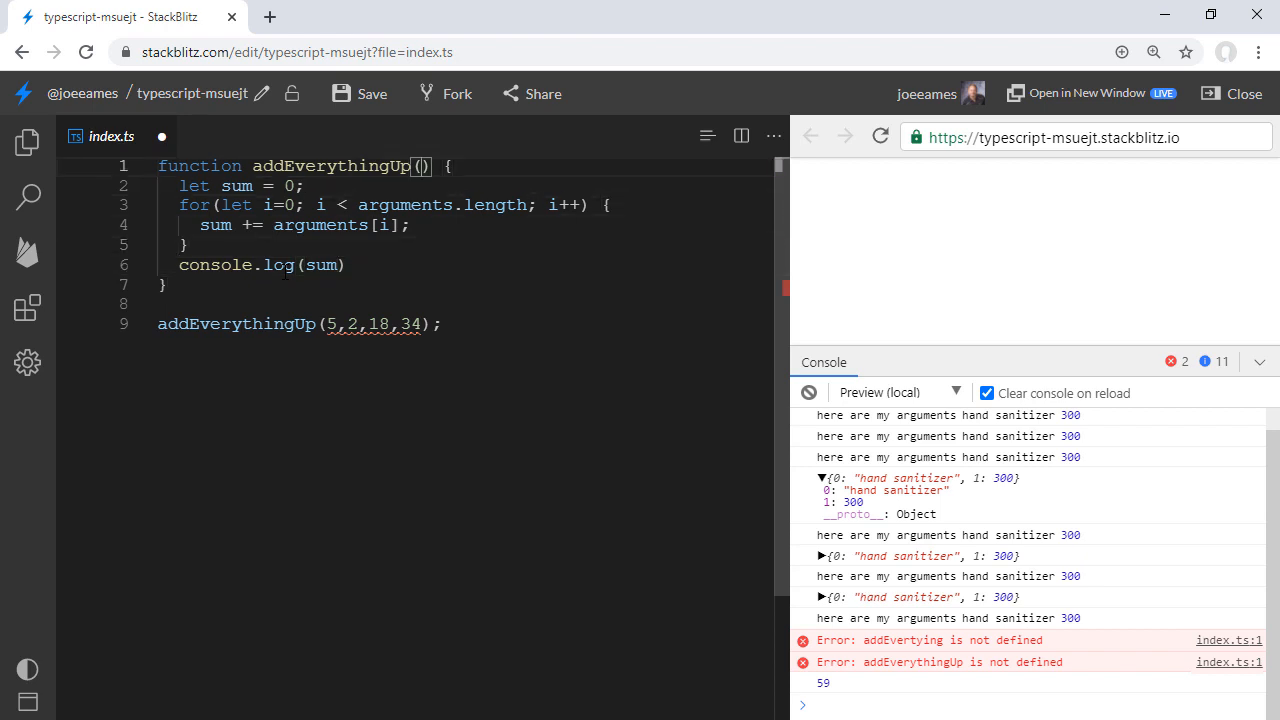
type("...values")
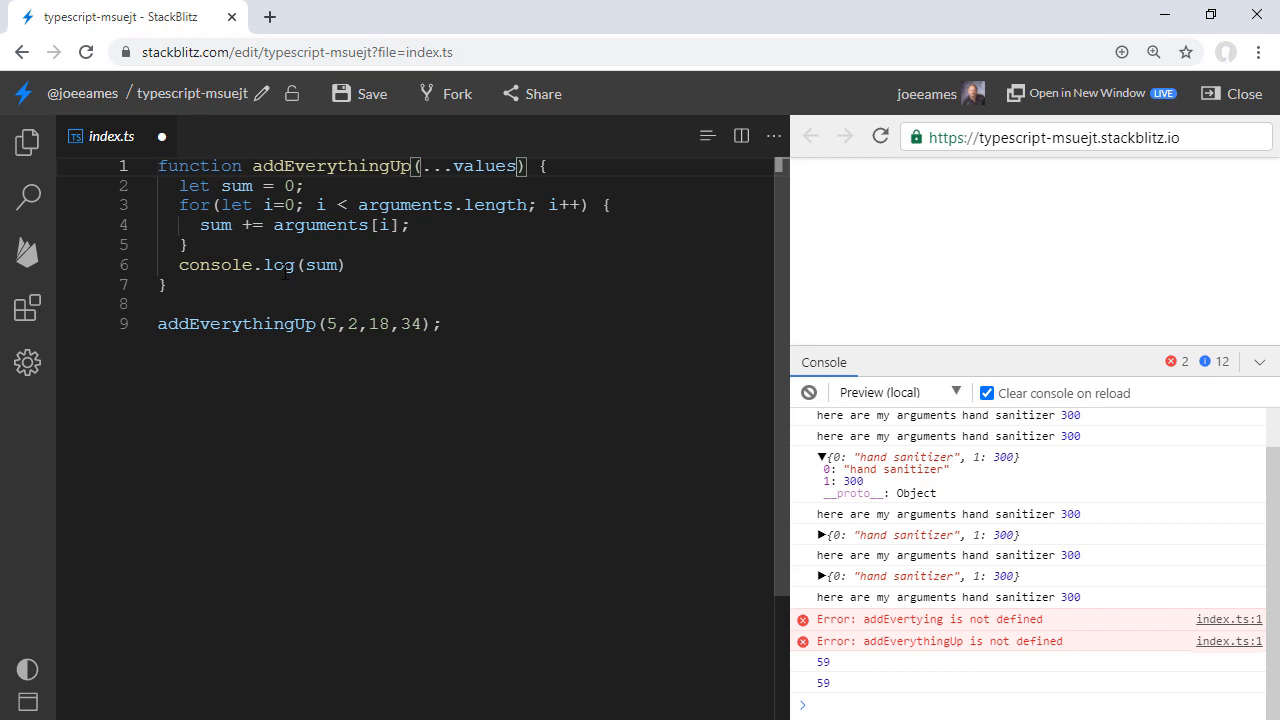
Replace the loop with console.log(values.reduce((a,c) => a + c)) and add a logMessage parameter.
left_click_drag(178, 185, 178, 265)
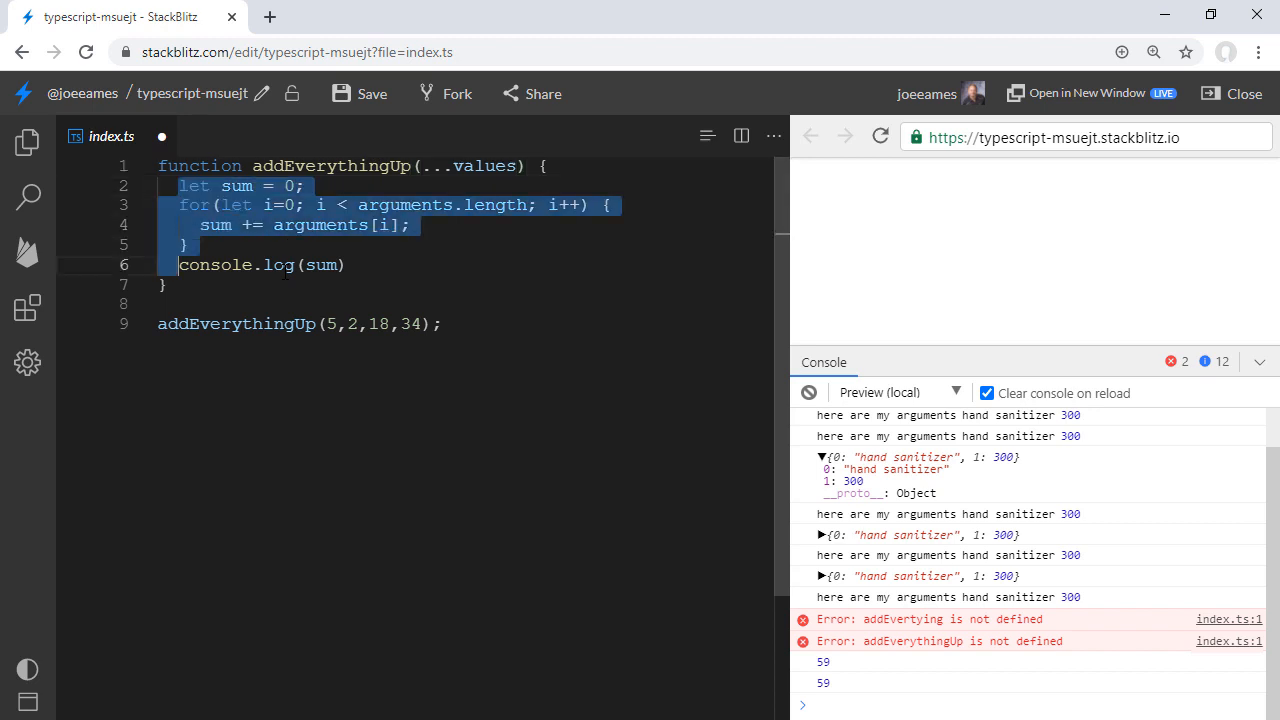
key("Delete")
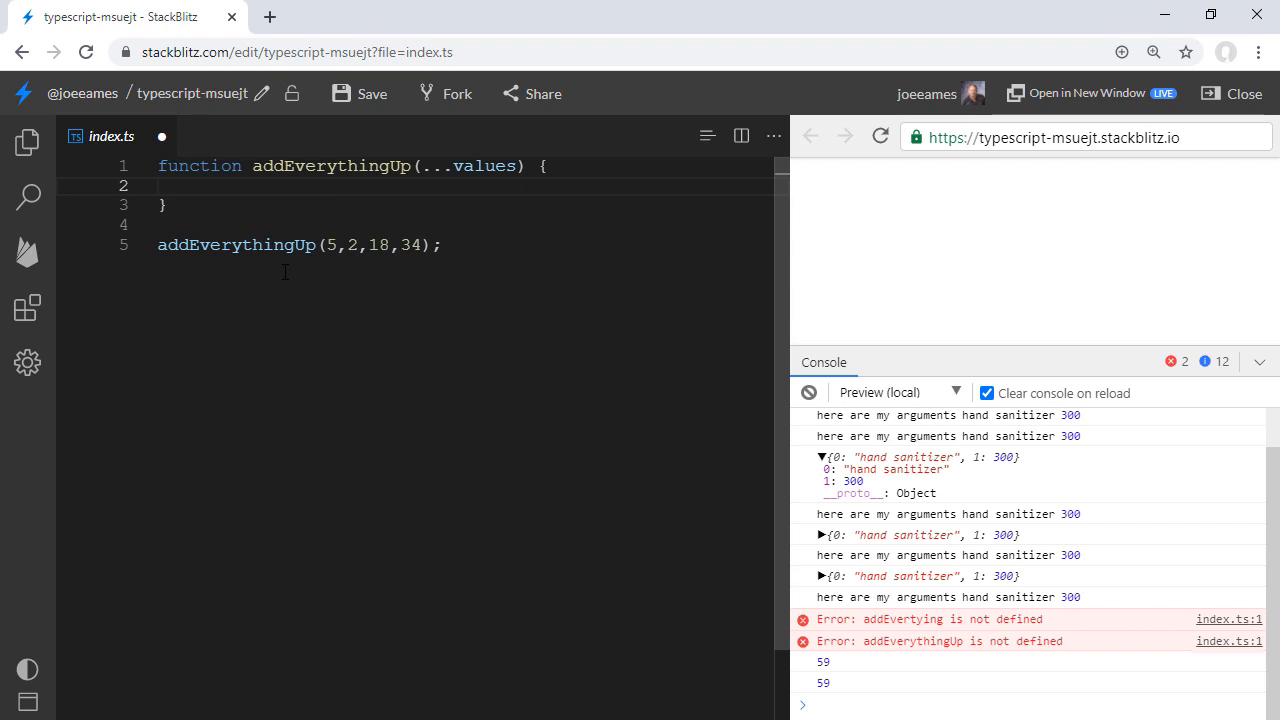
type("return values.reduce(")
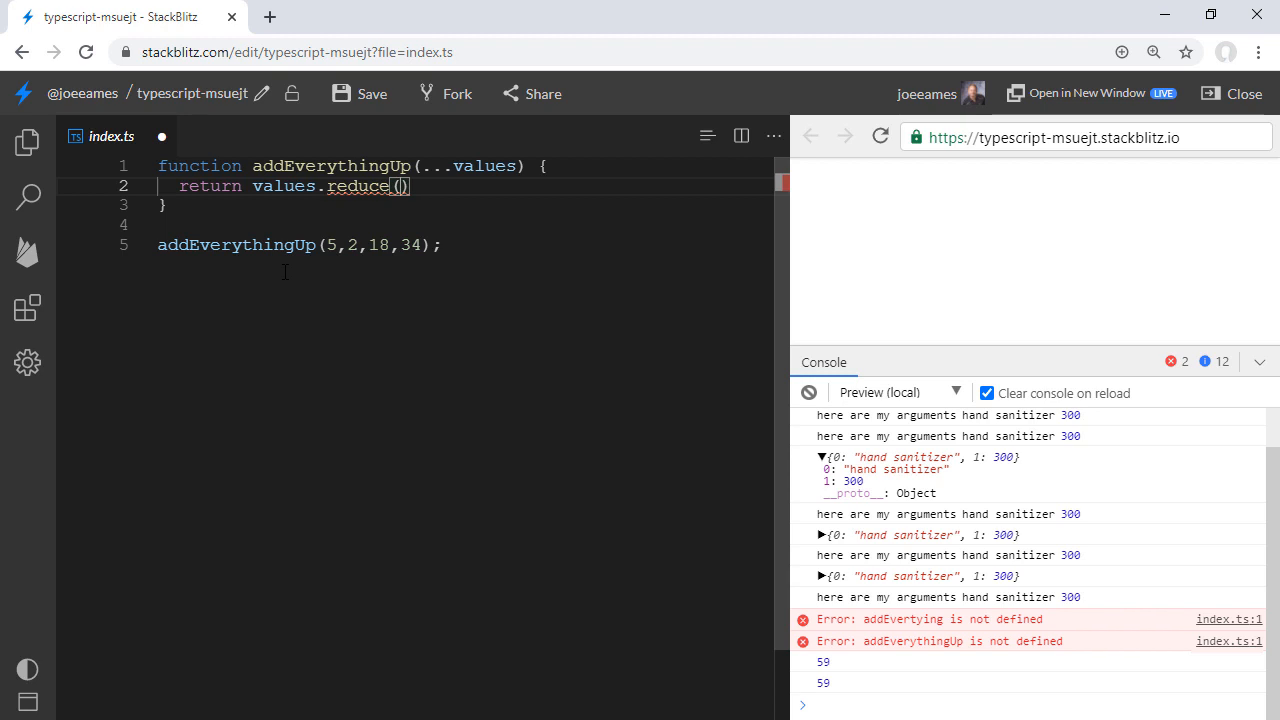
type("(a,c) => a + c)")
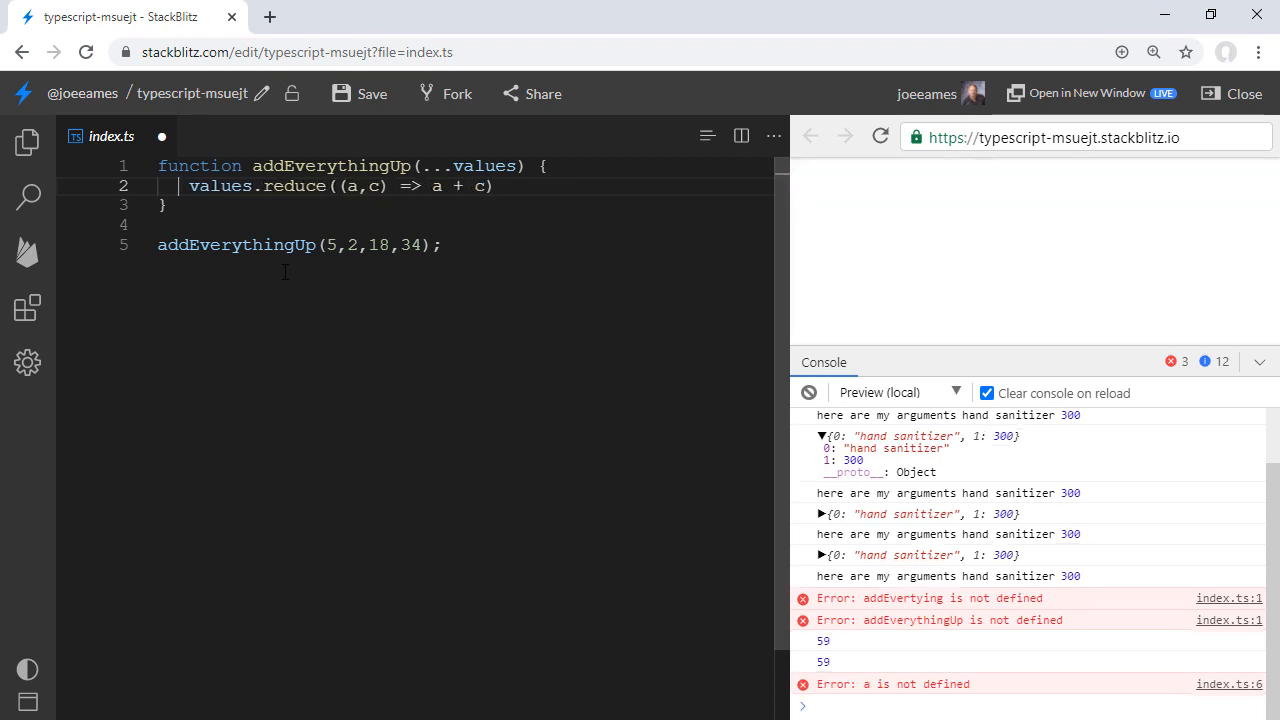
type("console.log(")
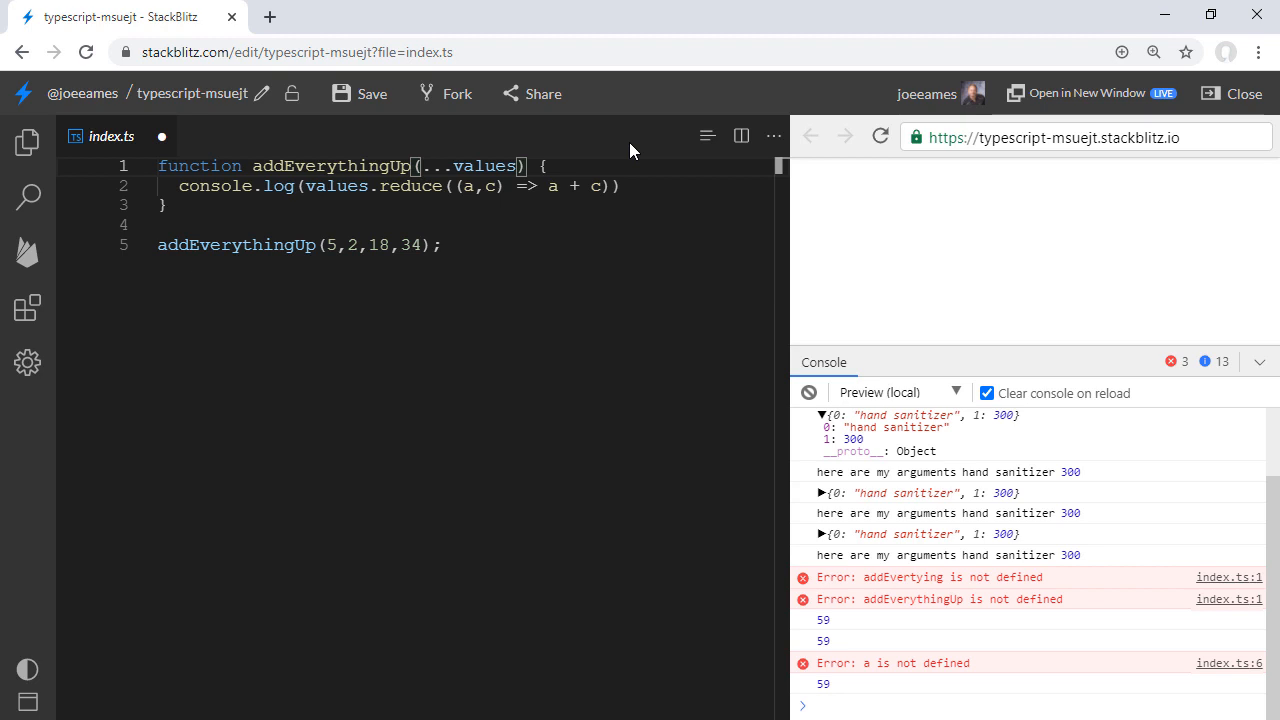
type("logMessage,")
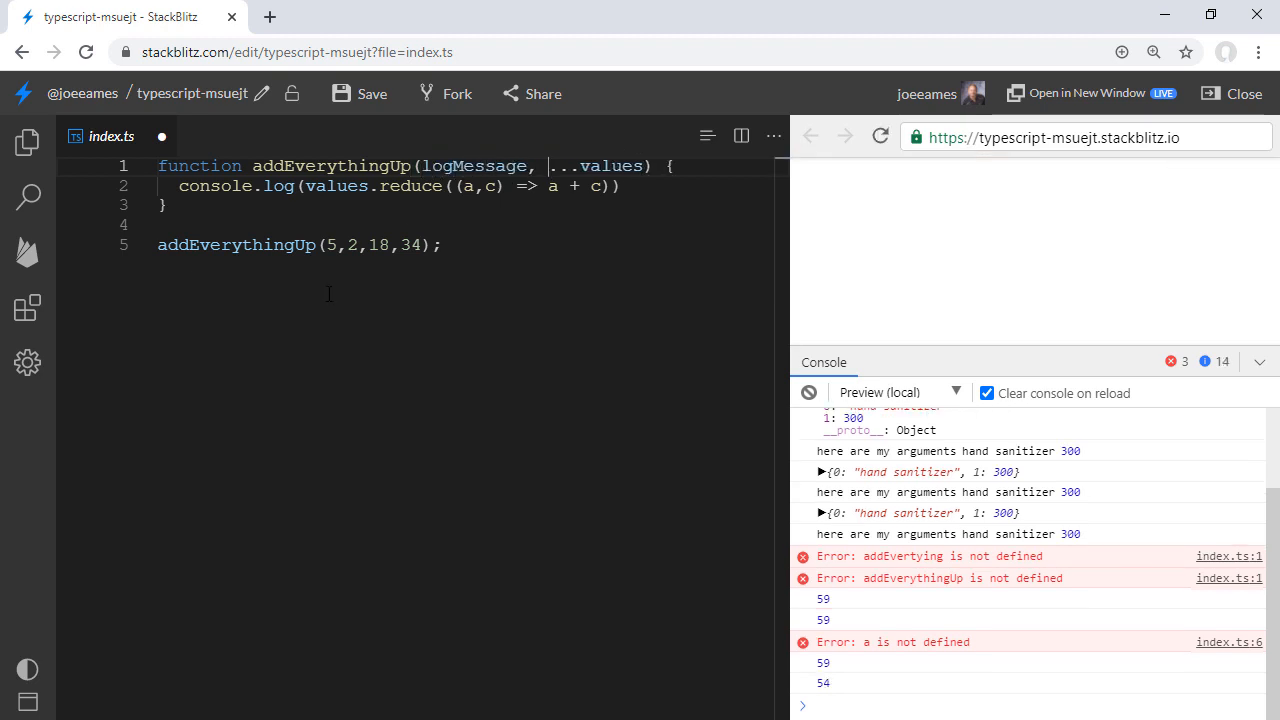
Pass "Hi Mom!" as the first call argument and log logMessage before the reduce sum.
type("\"Hi Mom!\",")
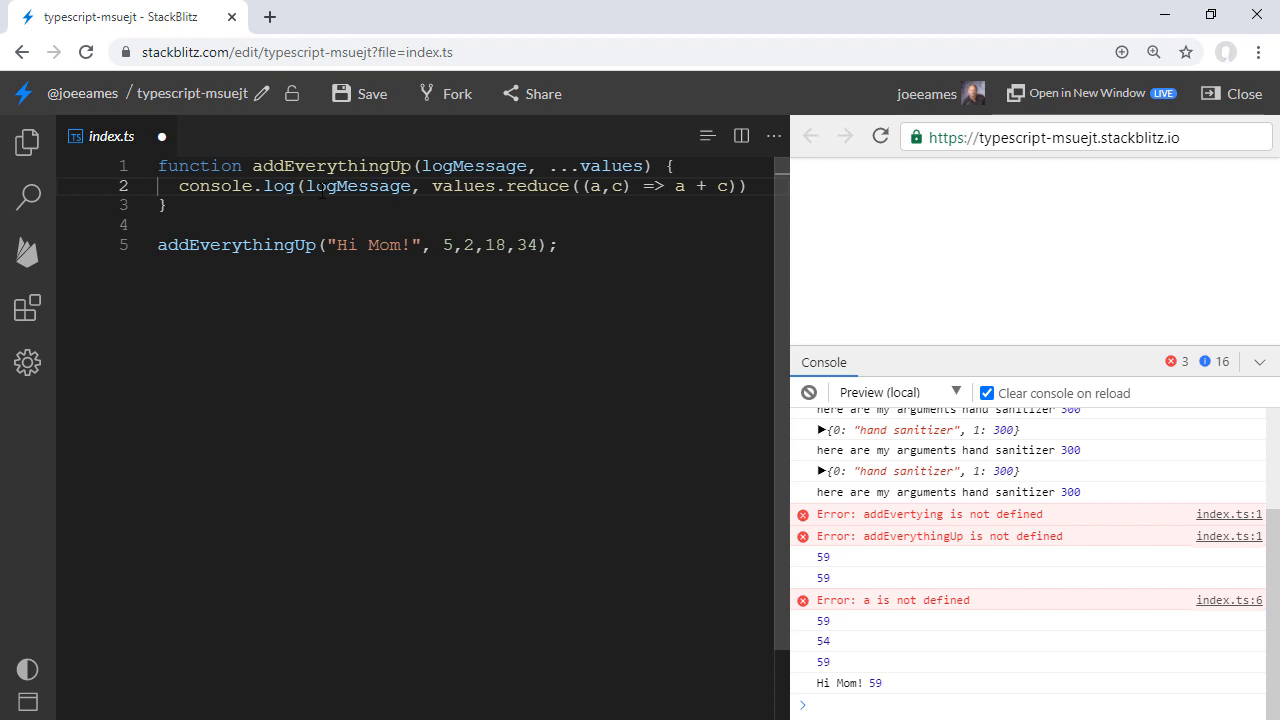
left_click(430, 186)
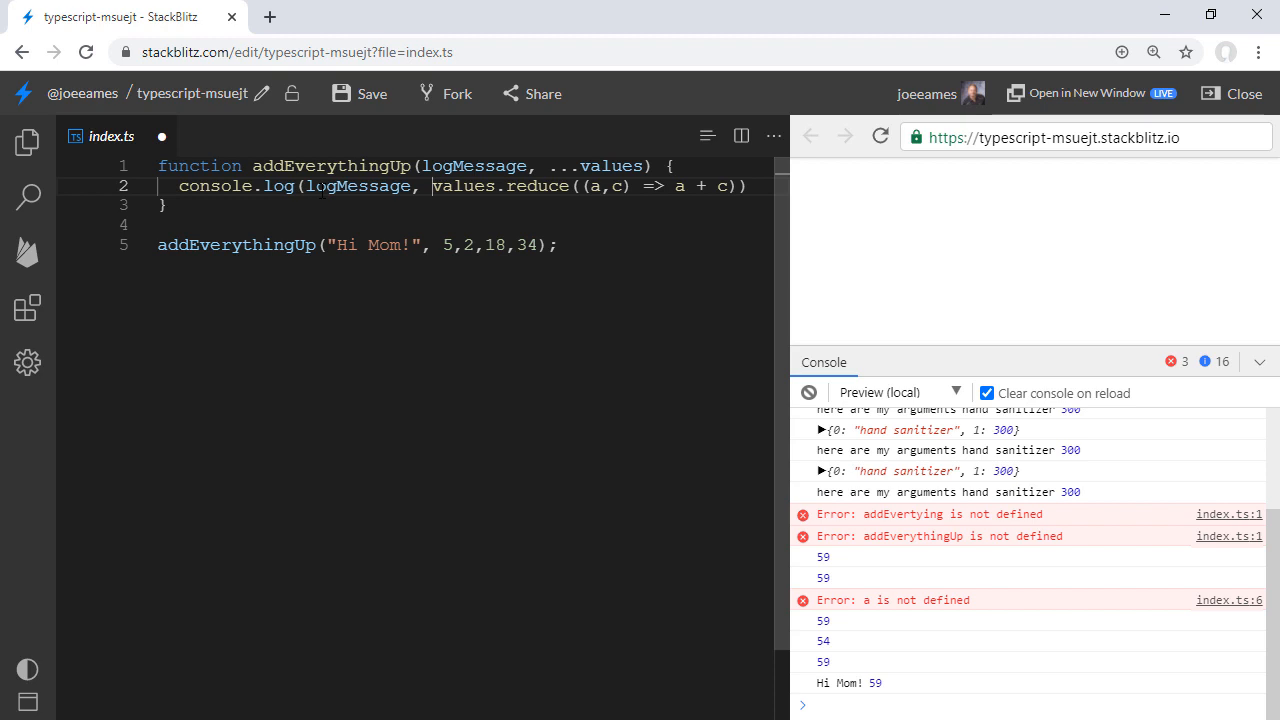